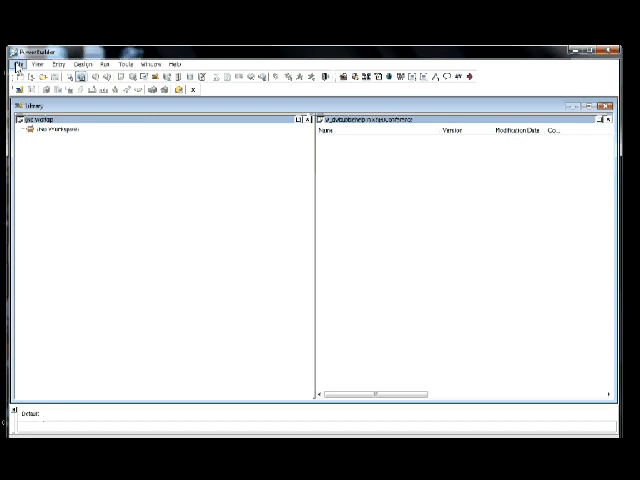
- Open the recent workspace from the File menu, expand its target, and select the window object
left_click(16, 64)
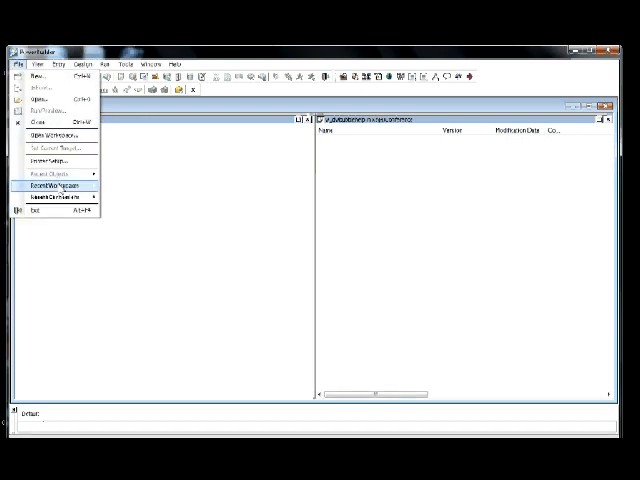
left_click(64, 186)
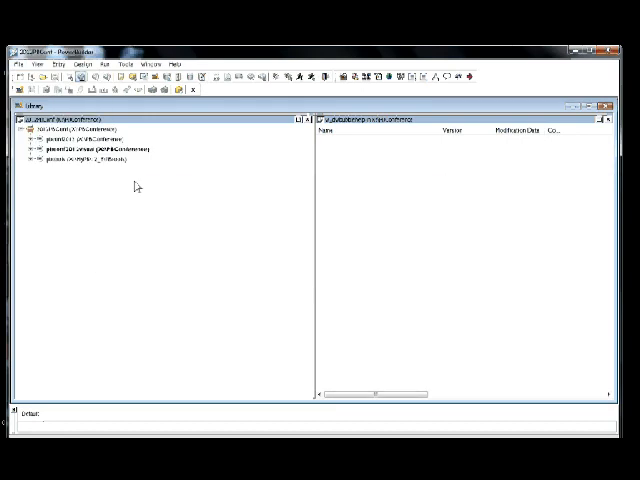
left_click(70, 128)
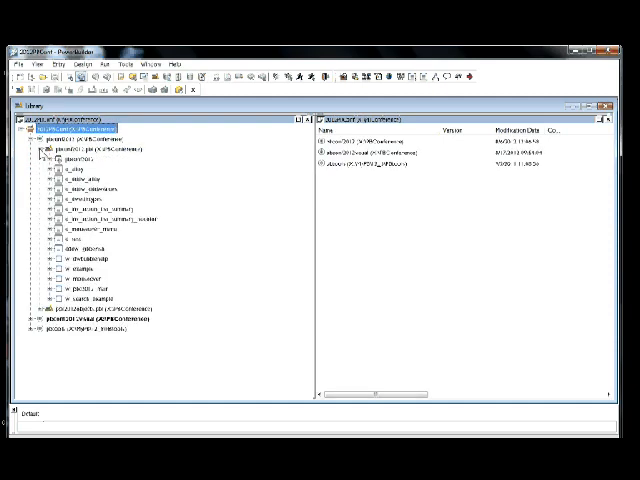
left_click(80, 272)
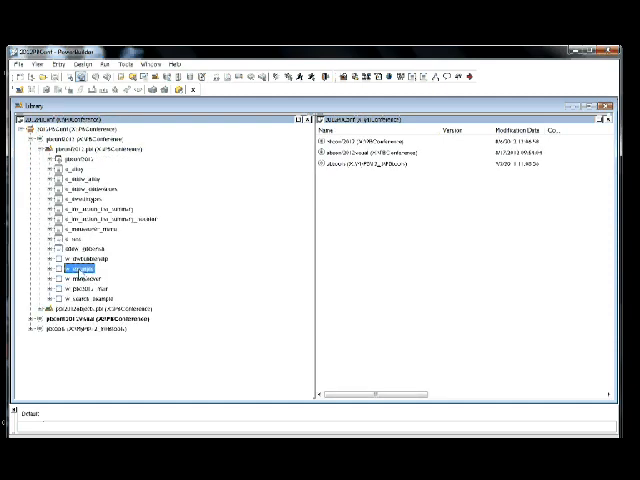
- Open the window's script and set AutoScript to automatic popup with a one-second delay
double_click(76, 270)
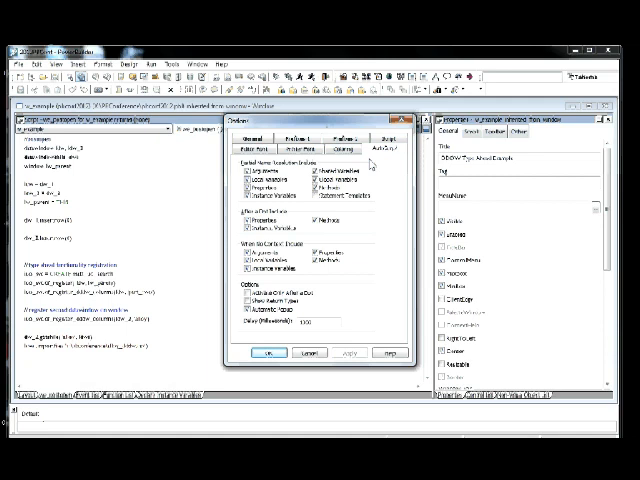
mouse_move(376, 176)
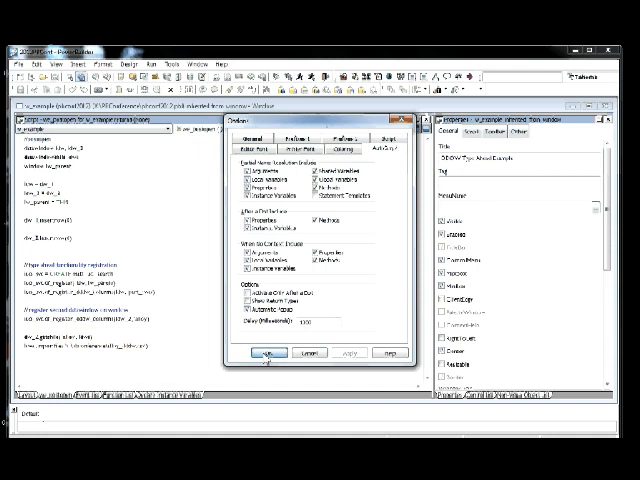
left_click(264, 354)
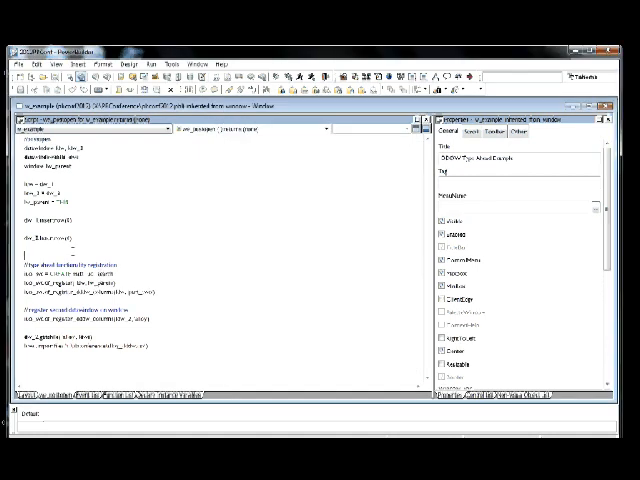